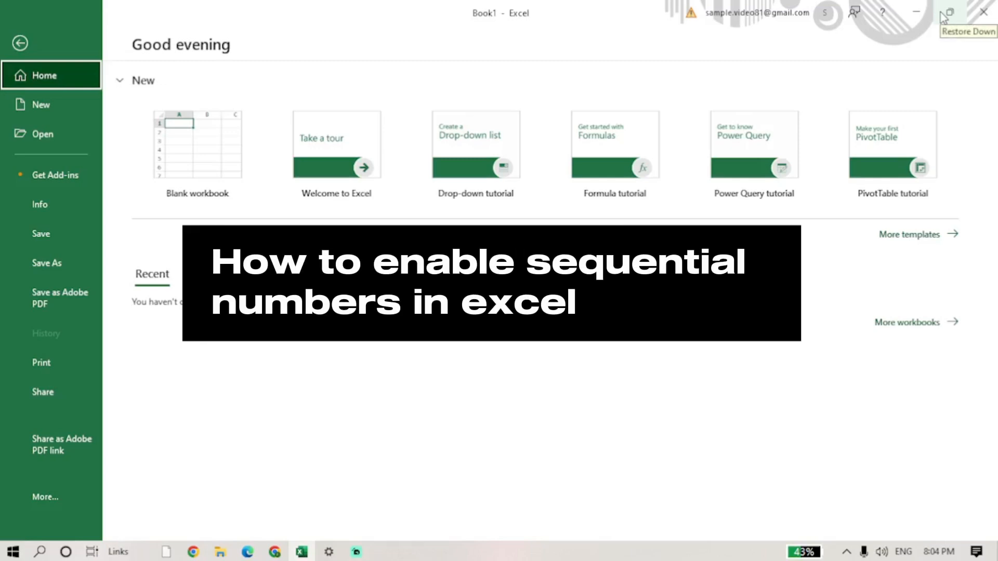
mouse_move(948, 18)
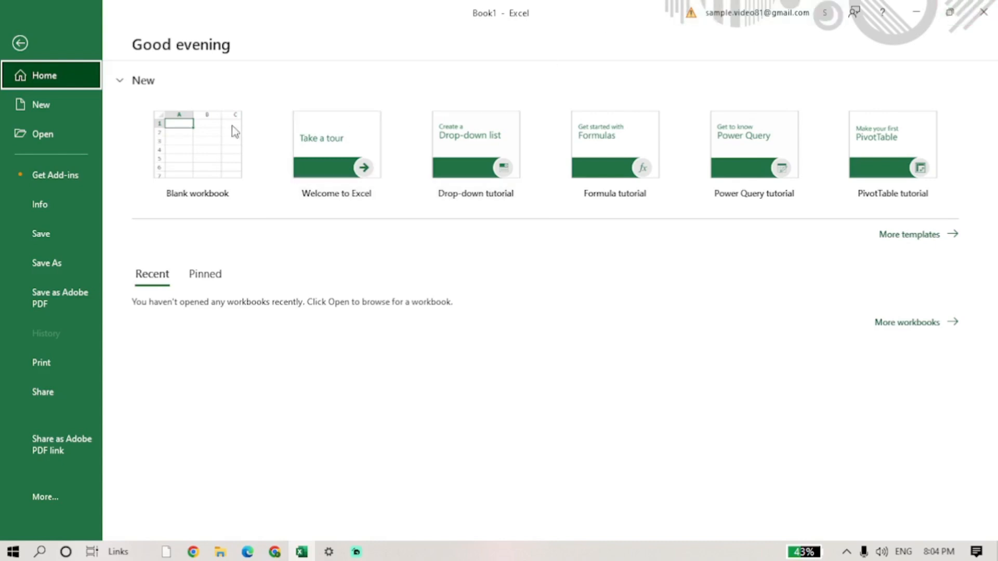
- Create a blank workbook and enter 1 in A1 and 2 in A2
click(197, 144)
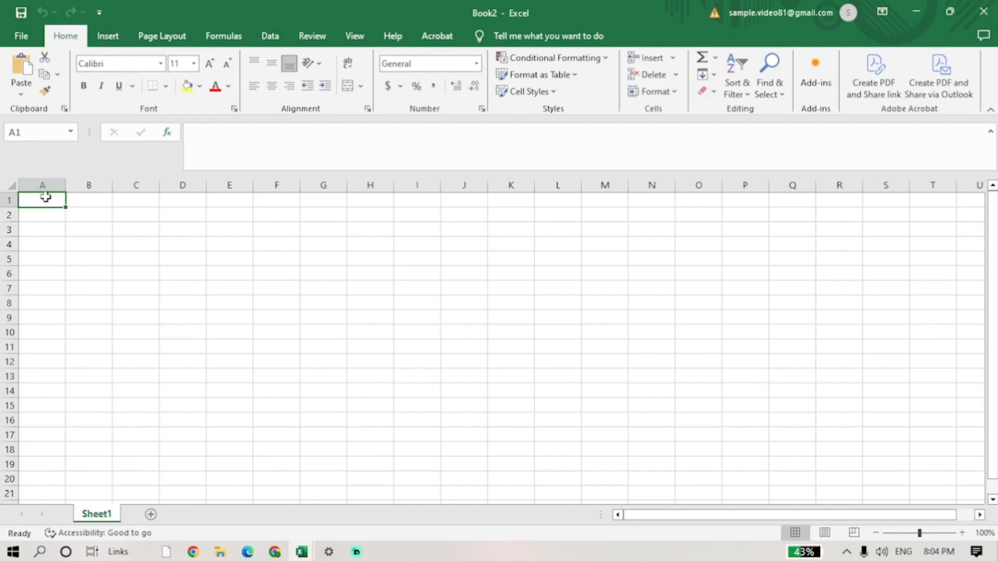
mouse_move(59, 197)
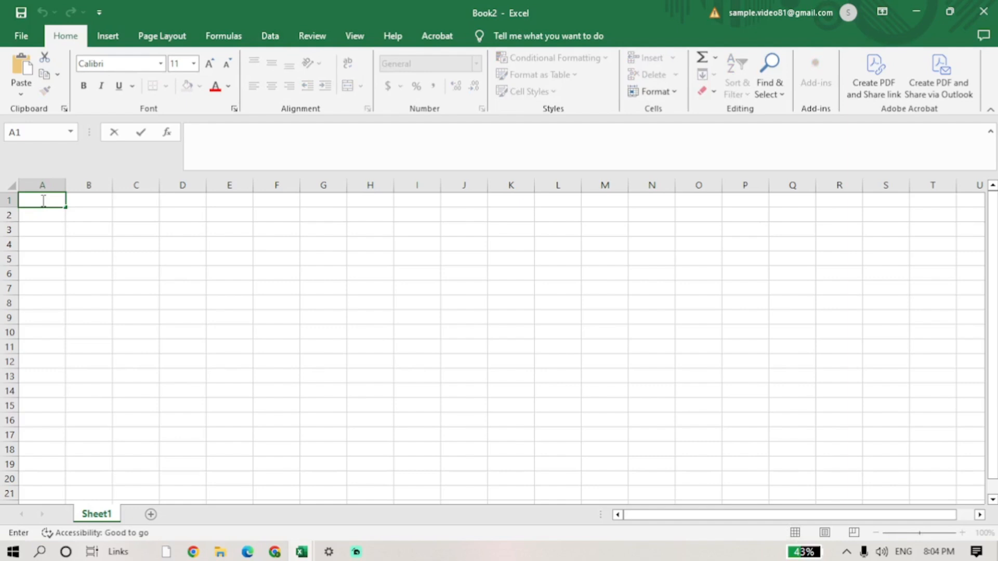
text(1)
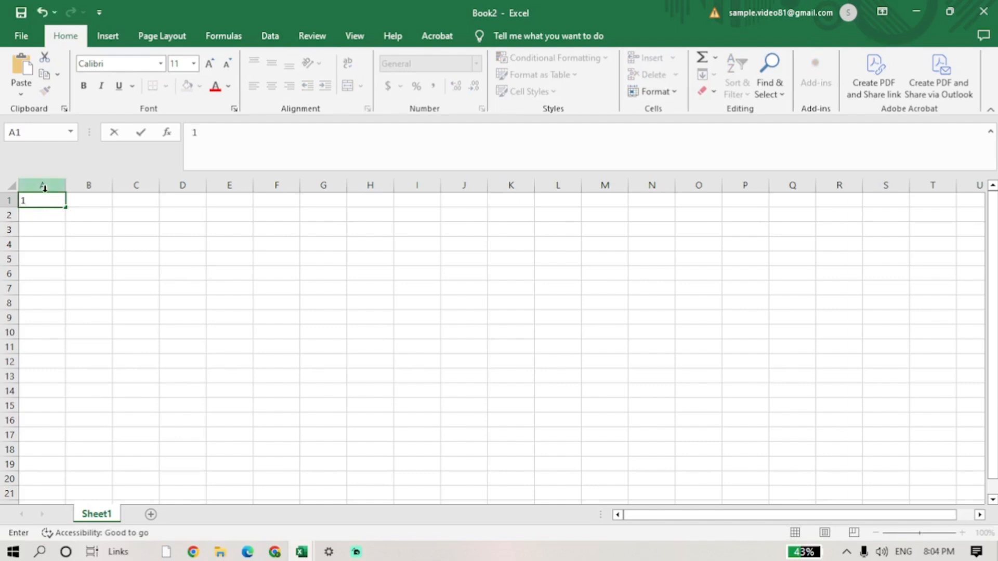
key(Enter)
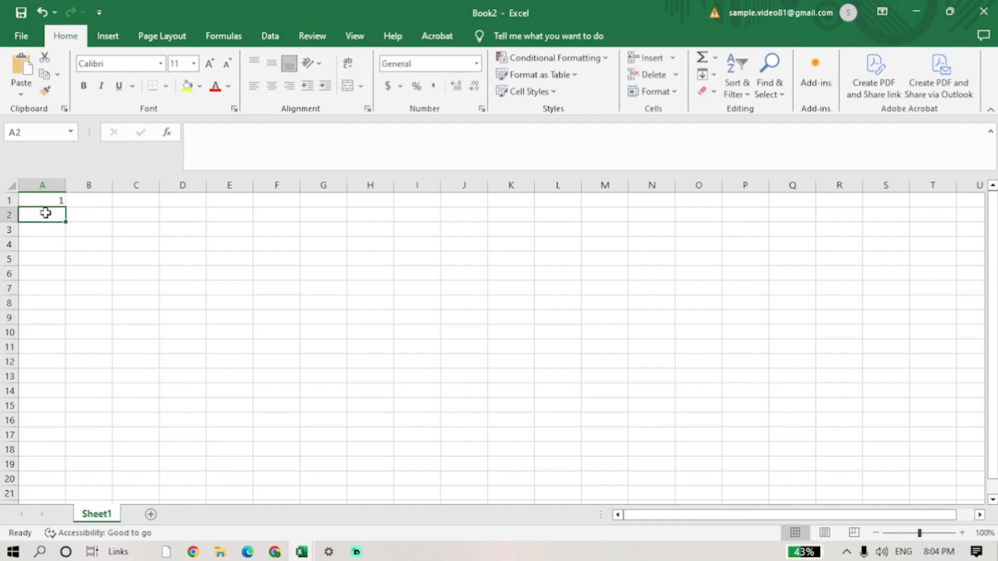
text(2)
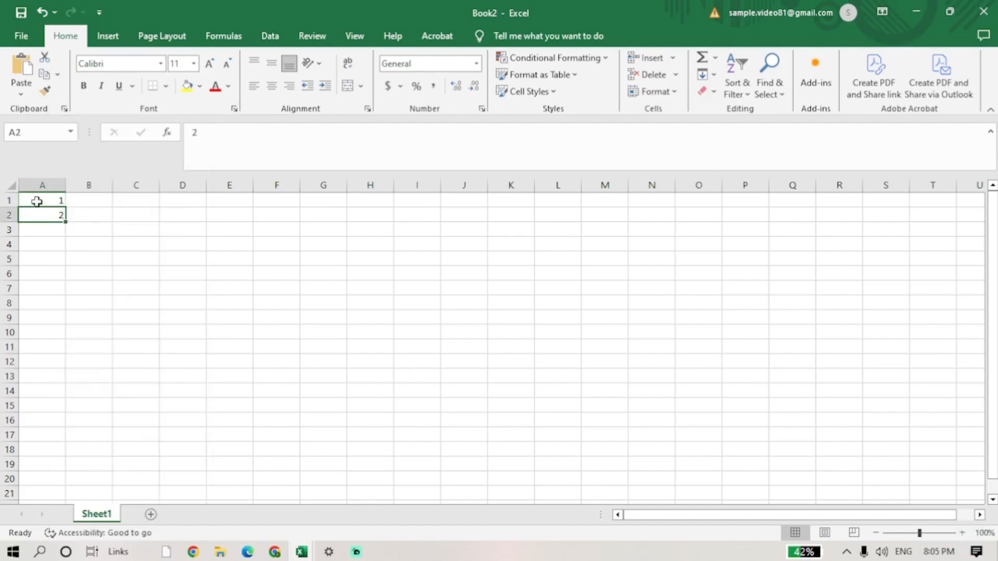
- Select A1:A2 and drag the fill handle to row 10, filling 1 through 10
click(89, 214)
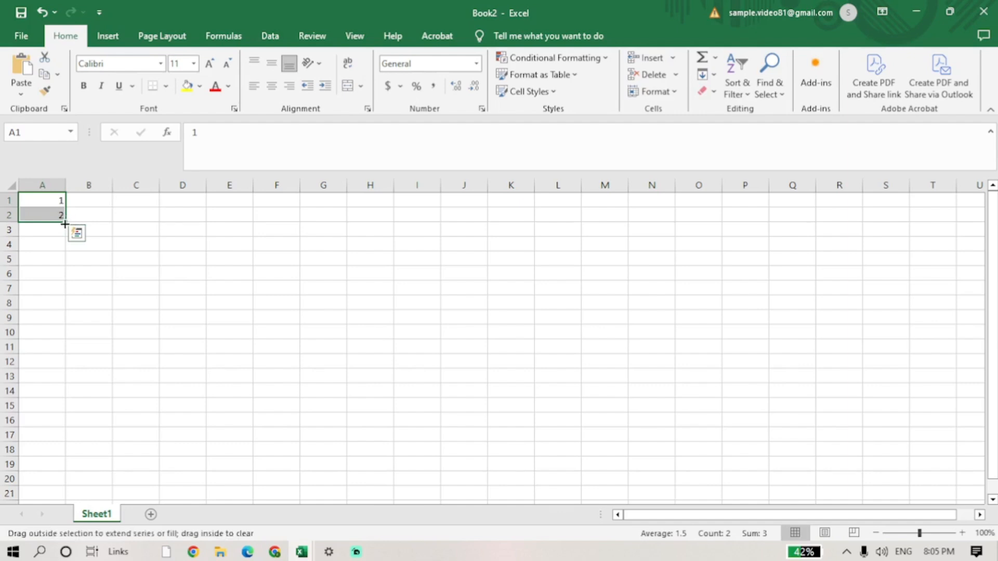
drag(60, 215, 48, 318)
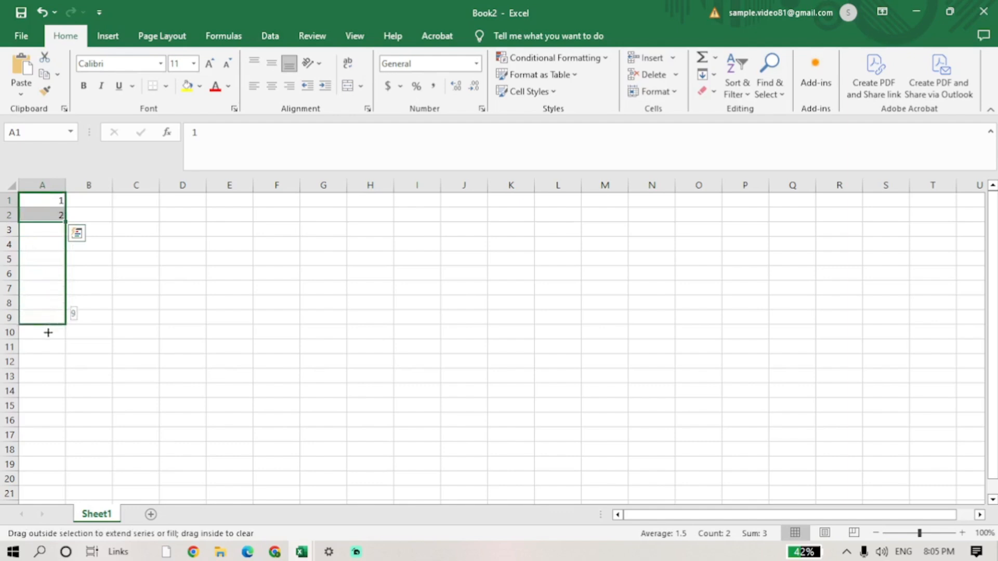
drag(48, 312, 47, 338)
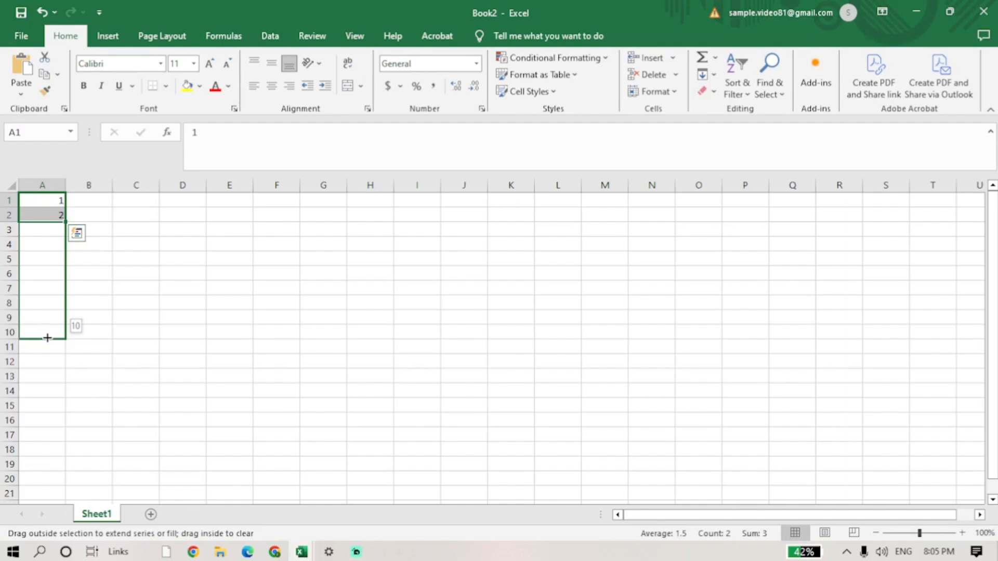
drag(42, 214, 42, 332)
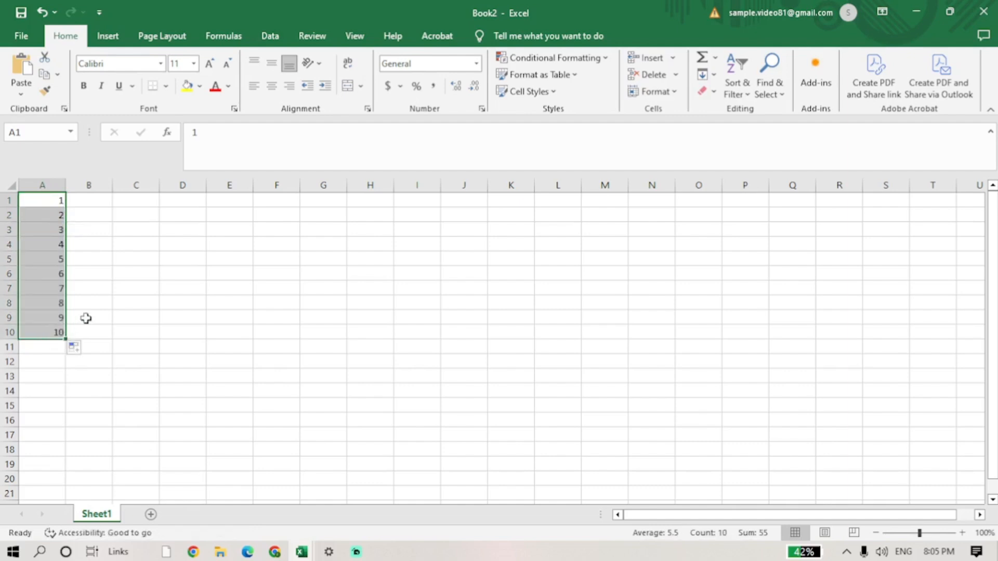
mouse_move(141, 236)
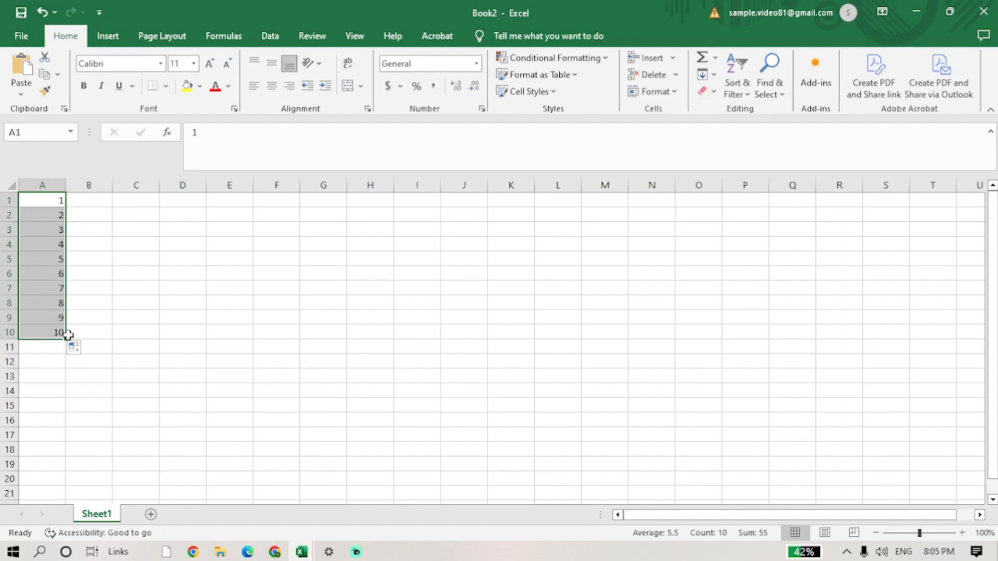
mouse_move(73, 334)
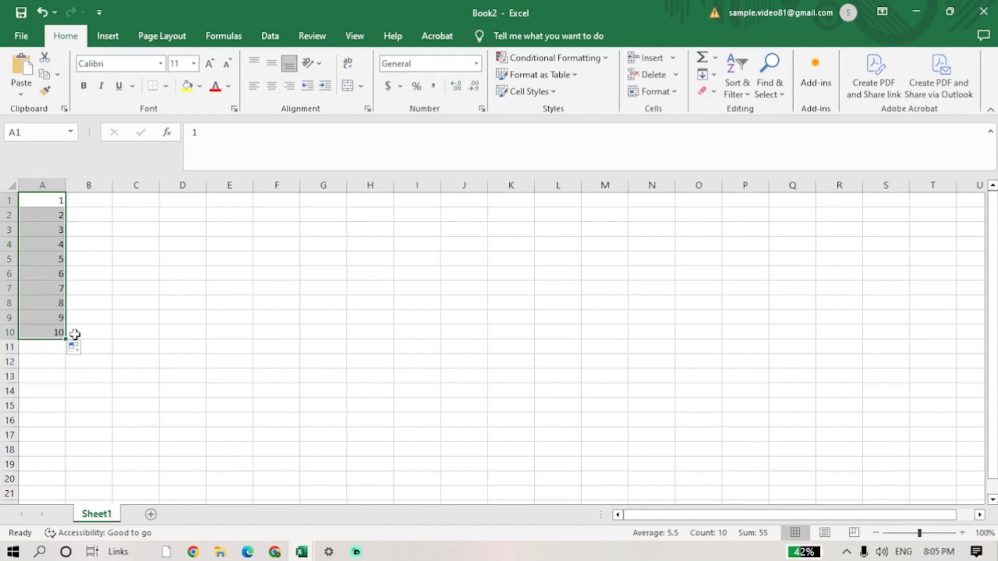